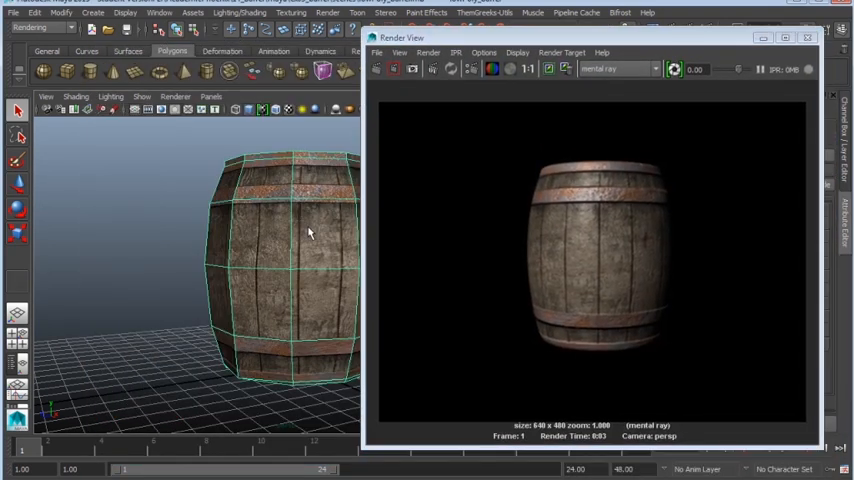
- Orbit the viewport around the textured barrel on its grid floor
left_click_drag(308, 233, 283, 173)
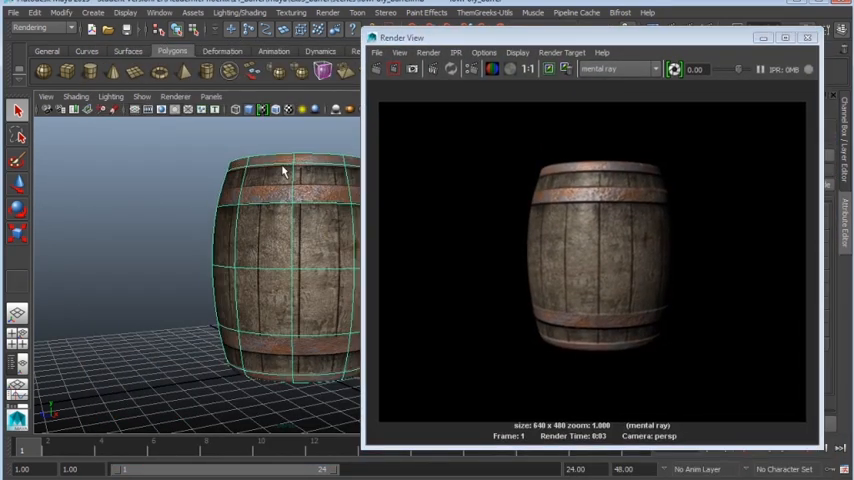
mouse_move(619, 189)
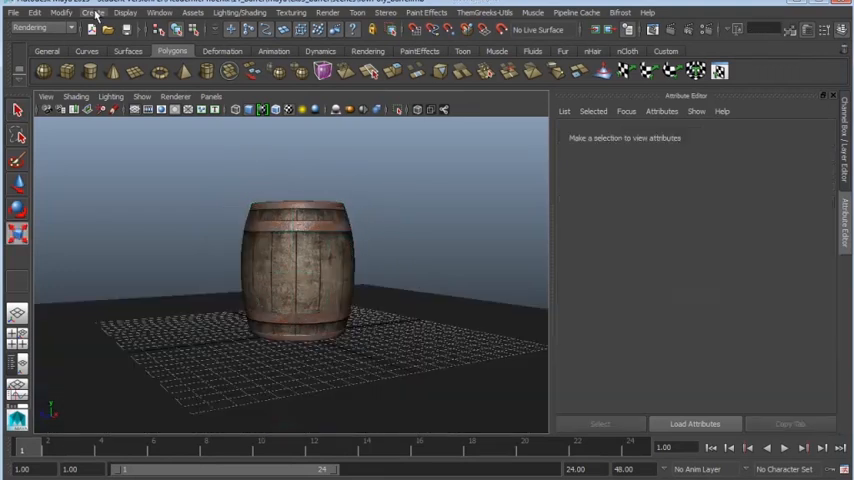
- Add a warm-tinted spotlight with ray-traced shadows, light radius 0.3 and 30 shadow rays
left_click(92, 13)
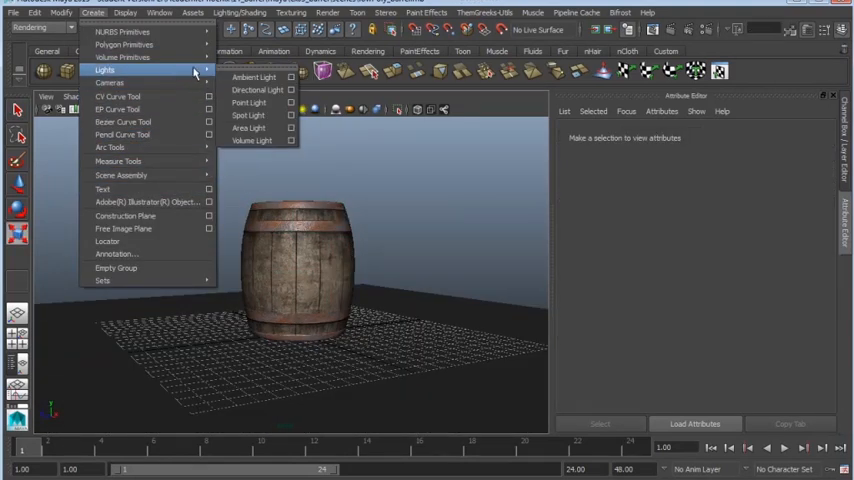
left_click(272, 115)
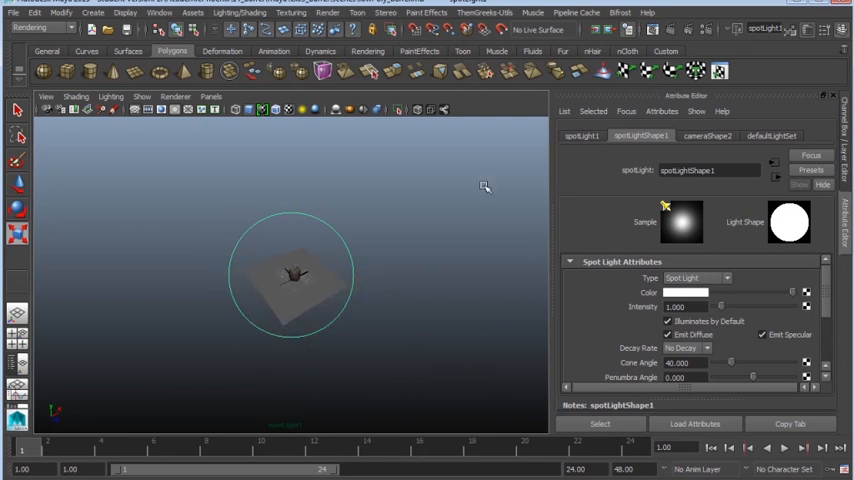
left_click(685, 289)
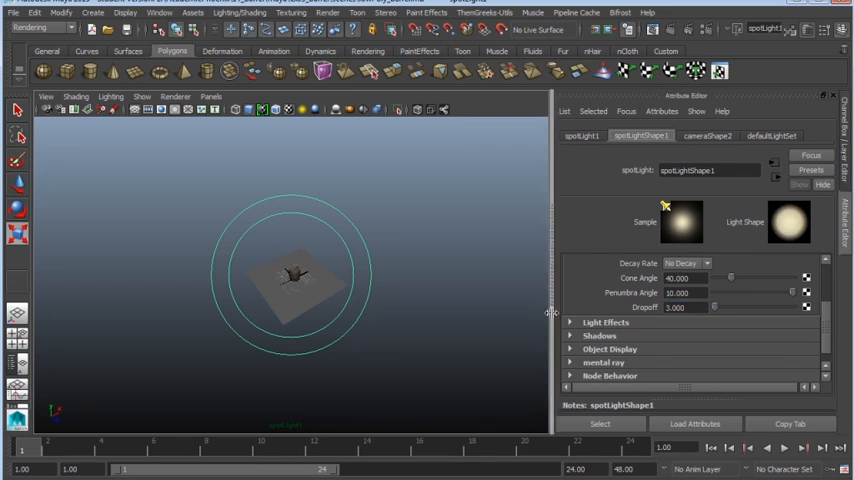
left_click(587, 349)
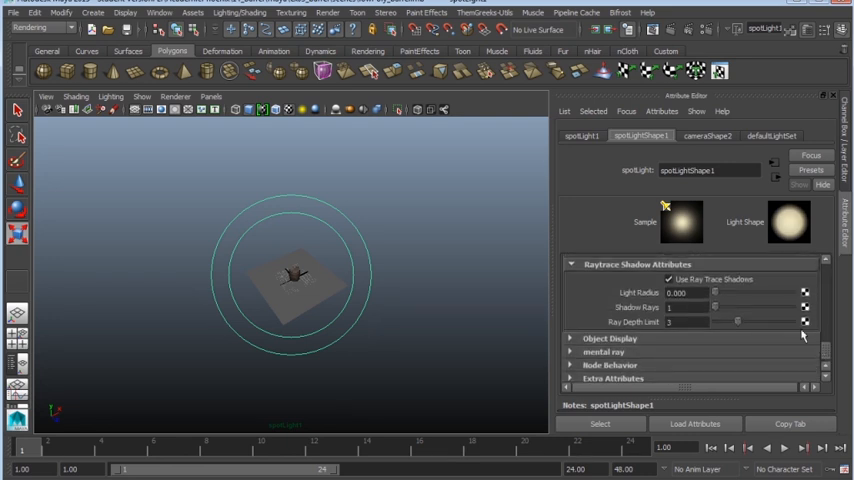
left_click(697, 291)
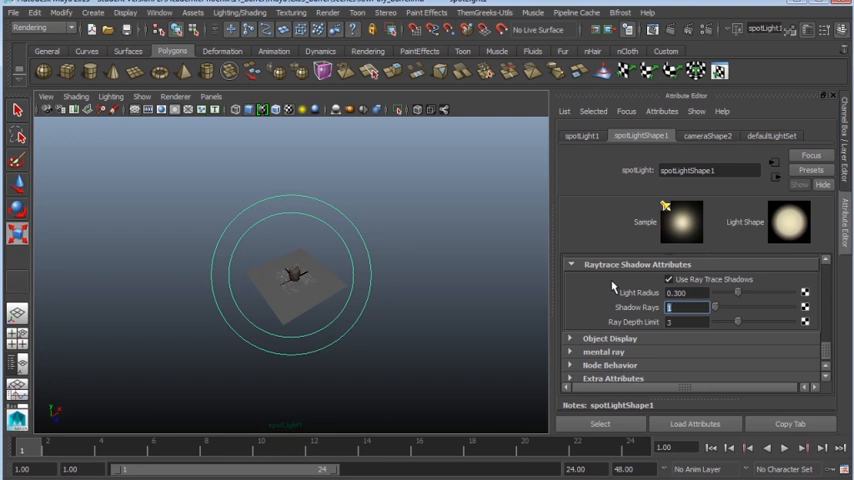
type("30")
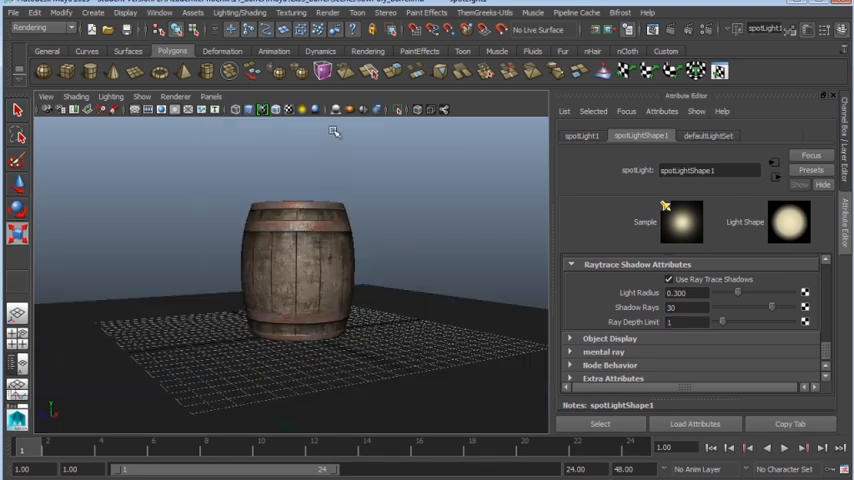
mouse_move(307, 209)
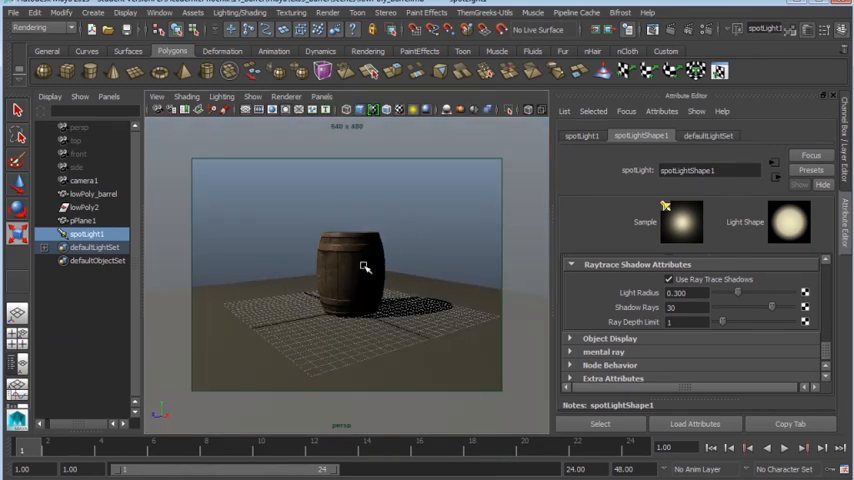
- Add a second spot light to the barrel scene
left_click(94, 16)
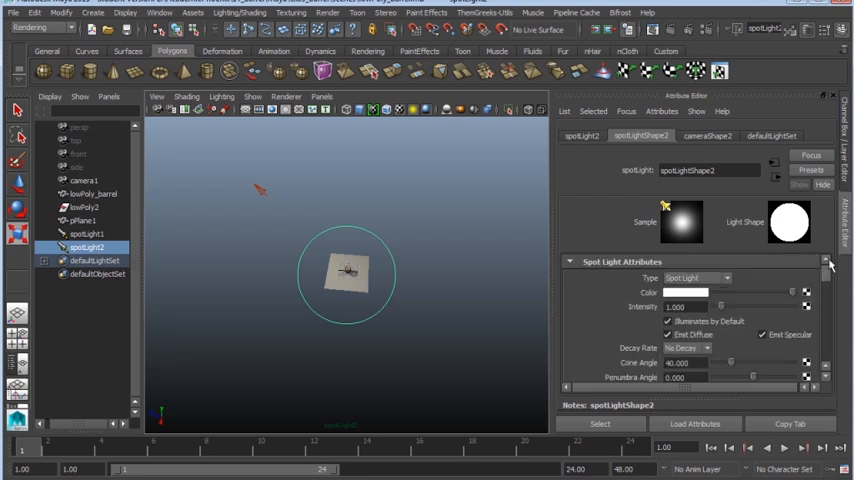
- Tint spotLight2 blue, view through the persp camera, and close the test render
left_click(710, 291)
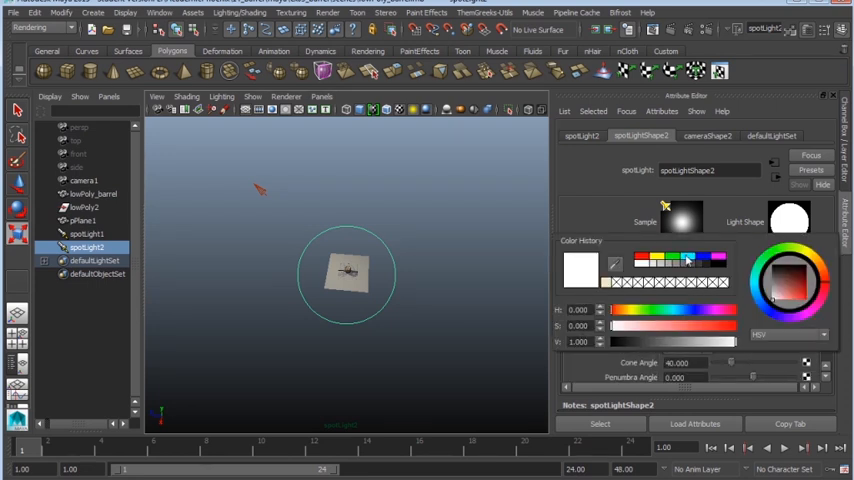
left_click(790, 275)
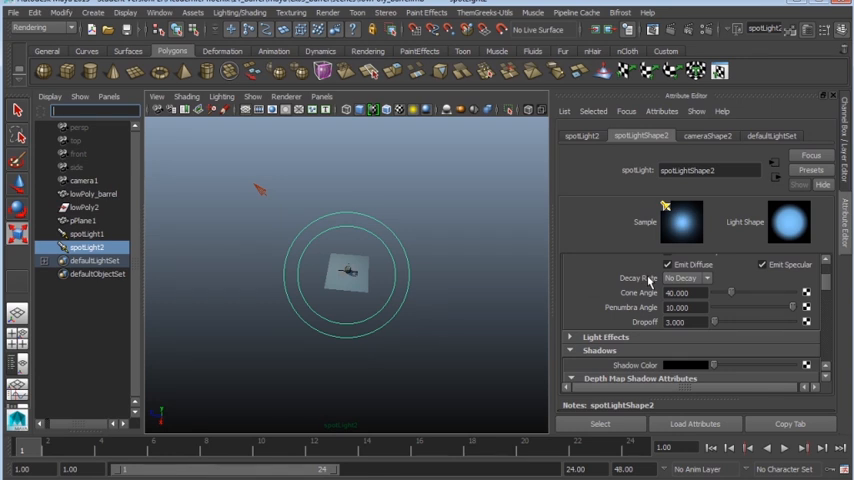
left_click(331, 96)
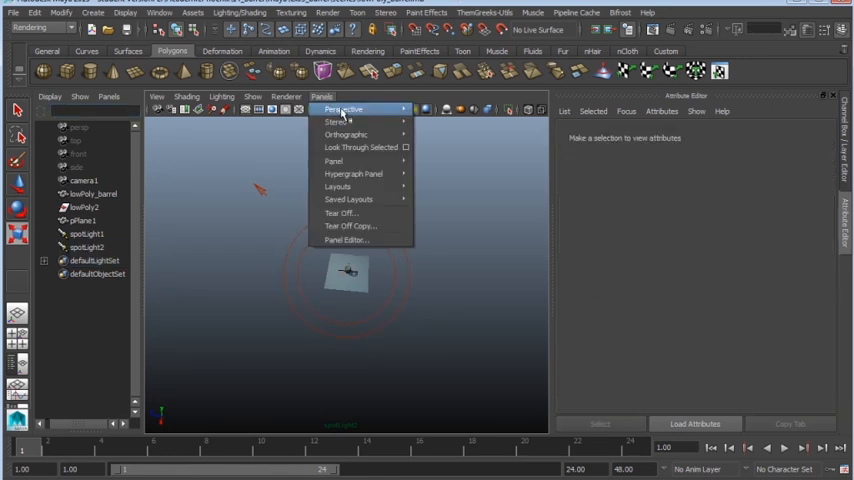
left_click(345, 109)
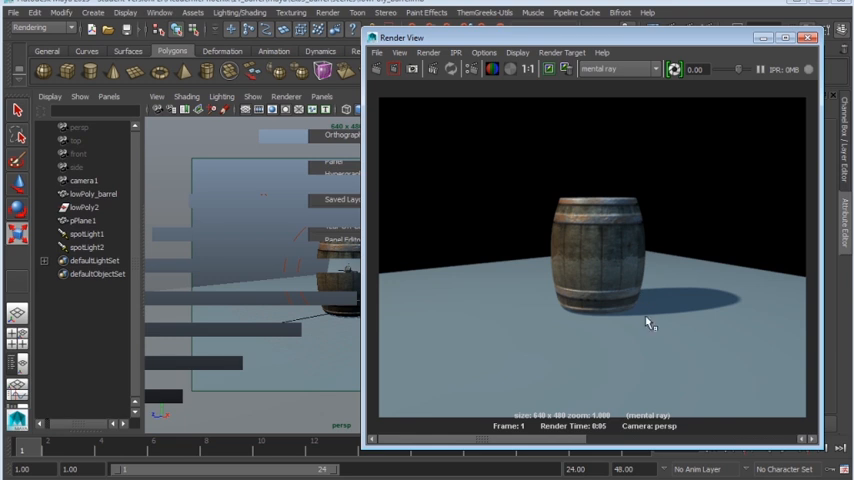
left_click(805, 38)
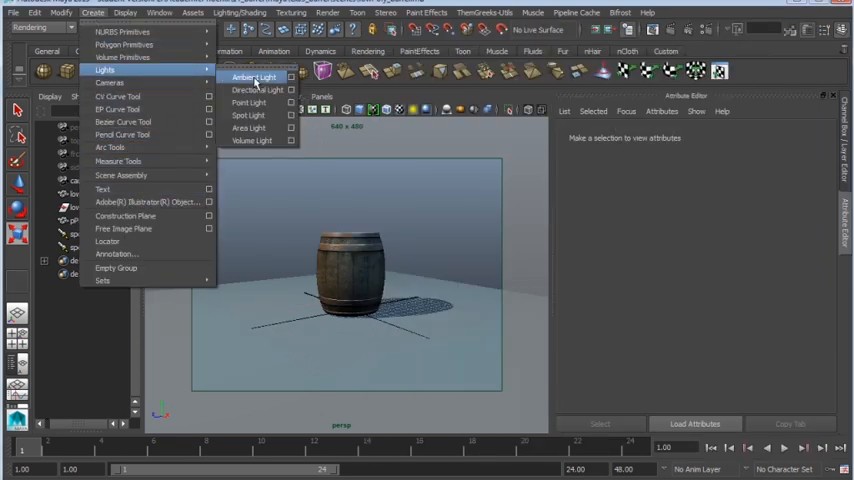
- Add a dim third spotlight, pick its colour, and start recolouring spotLight1
left_click(247, 115)
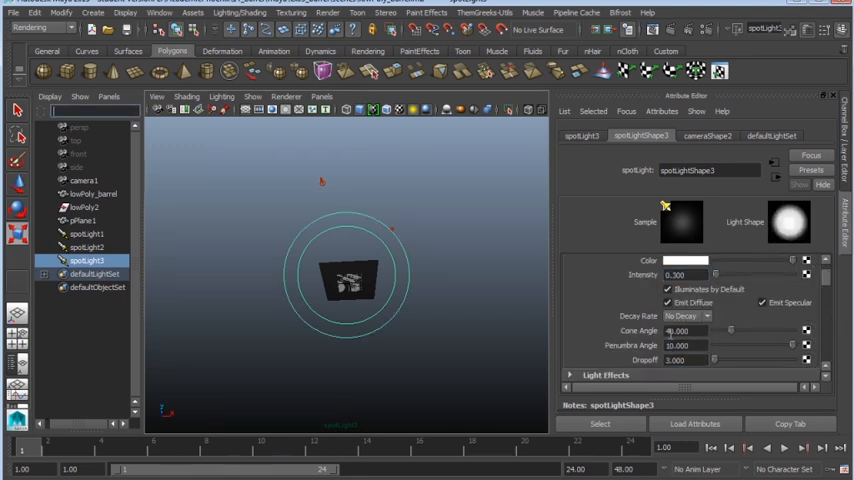
left_click(689, 260)
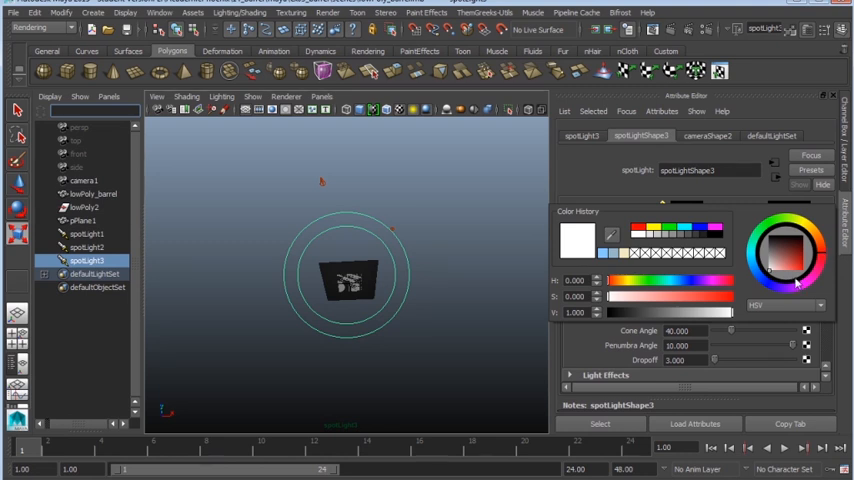
left_click(87, 247)
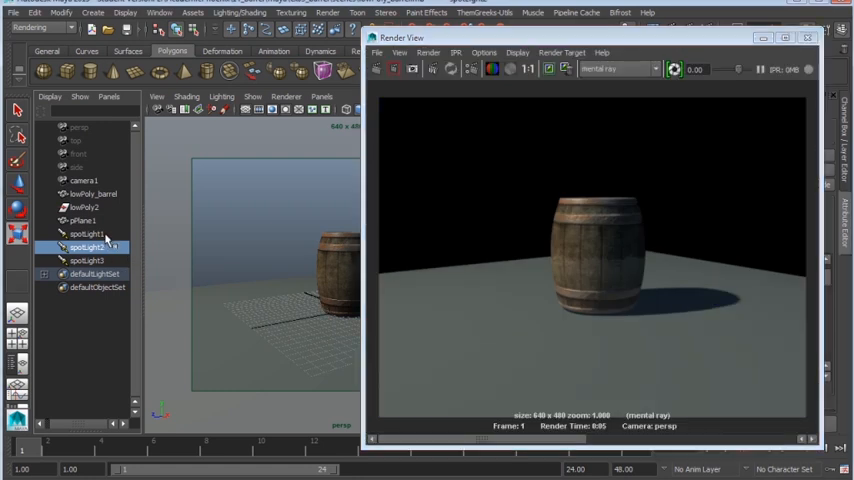
left_click(88, 233)
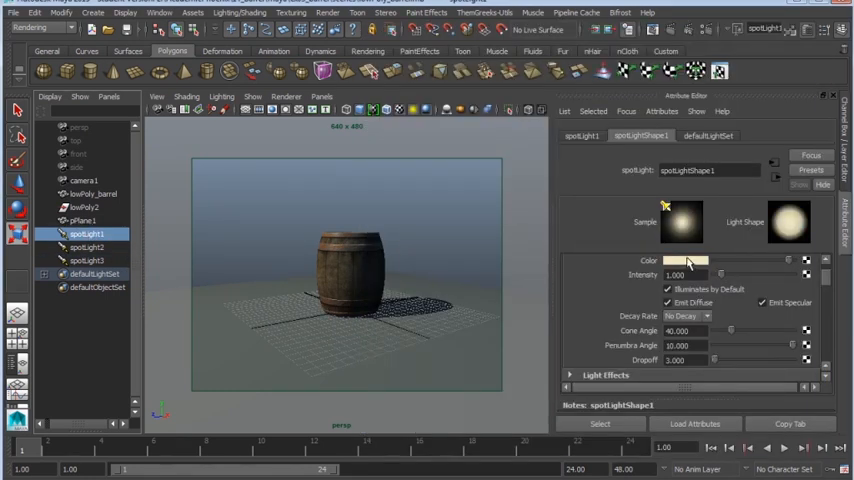
left_click(680, 262)
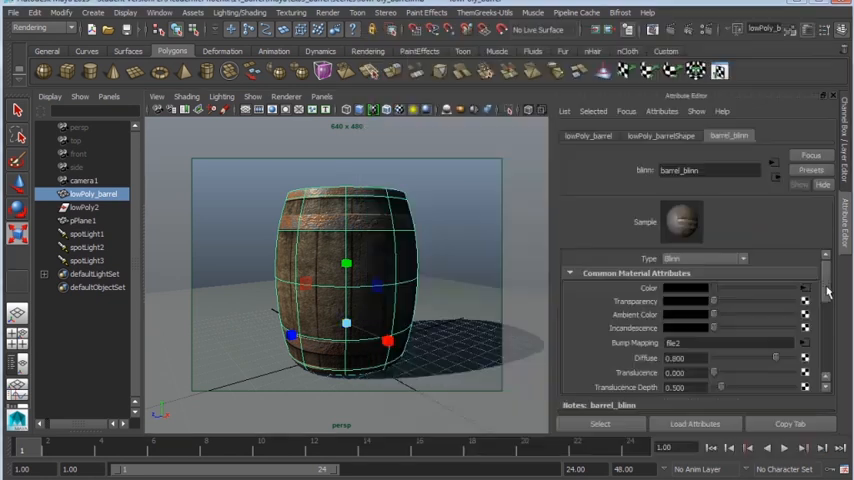
- Place a duplicate barrel beside the original and adjust barrel_blinn's specular roll-off
scroll("down", 3)
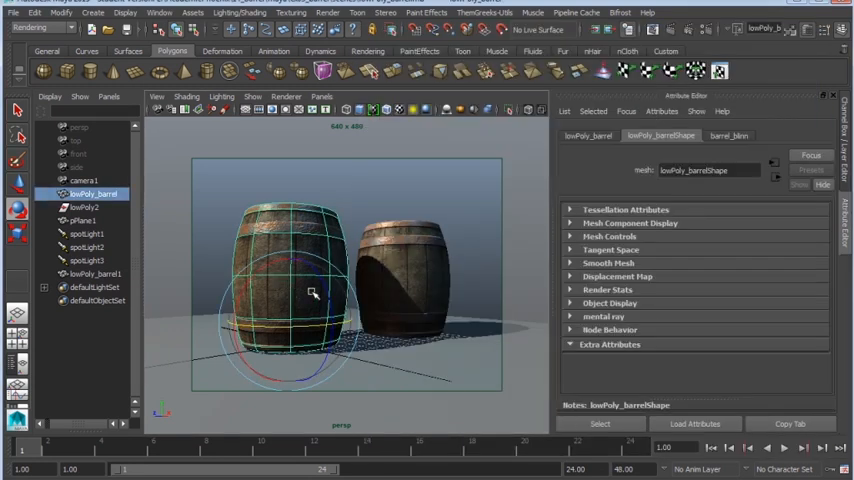
left_click(729, 135)
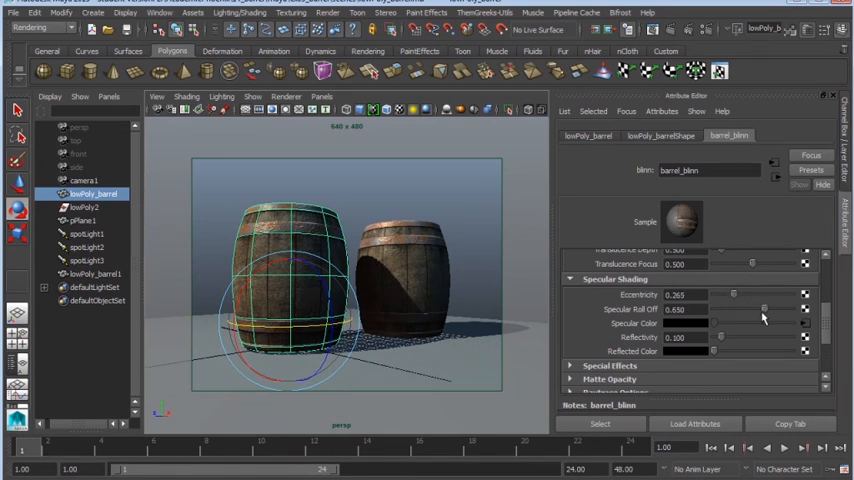
left_click(90, 259)
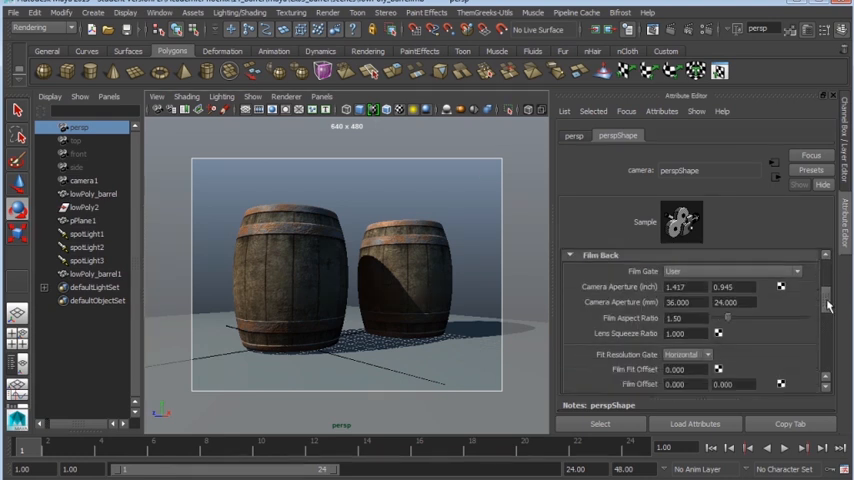
- Set the persp camera's Environment background to light blue and open Render Settings
scroll("down", 3)
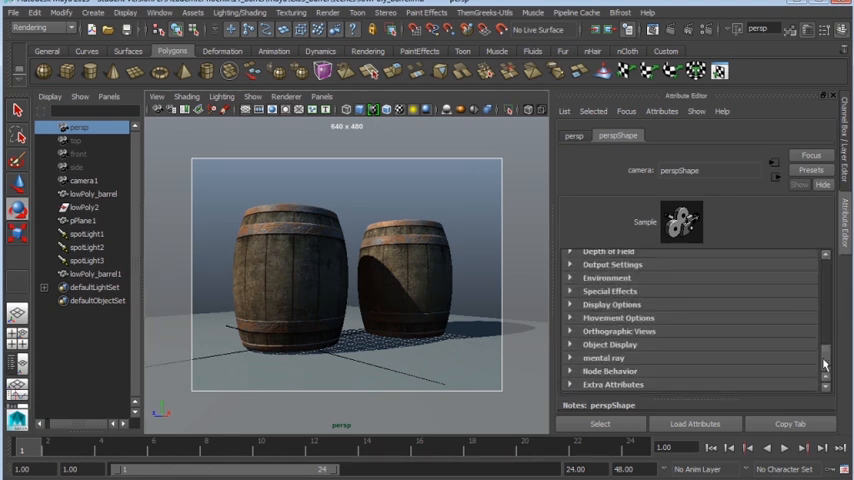
left_click(607, 277)
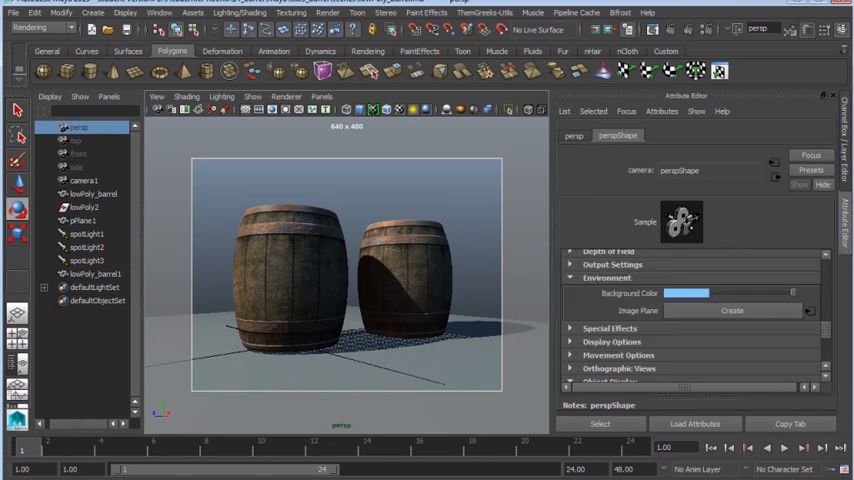
left_click(703, 30)
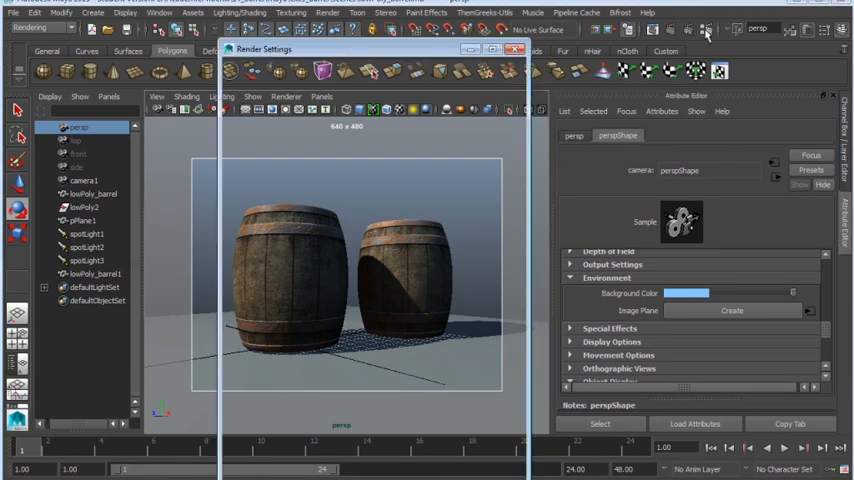
- Enable Final Gathering under Indirect Lighting and choose the HD 540 image size preset
left_click(420, 117)
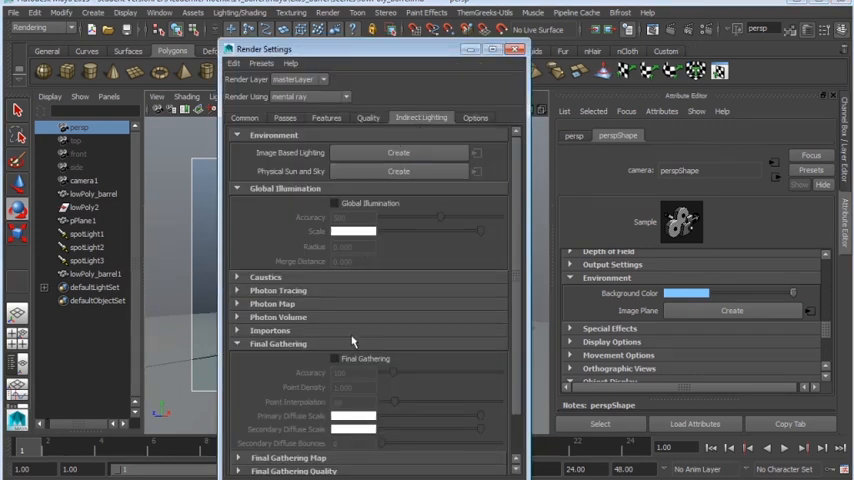
left_click(334, 358)
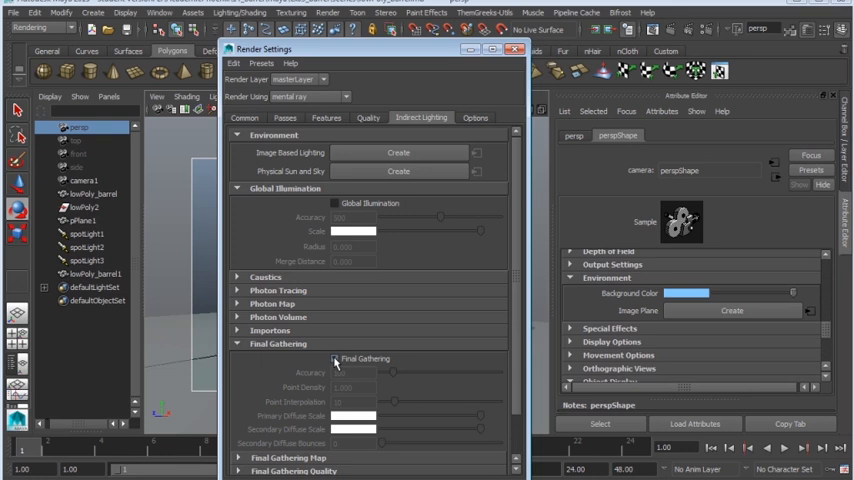
left_click(335, 358)
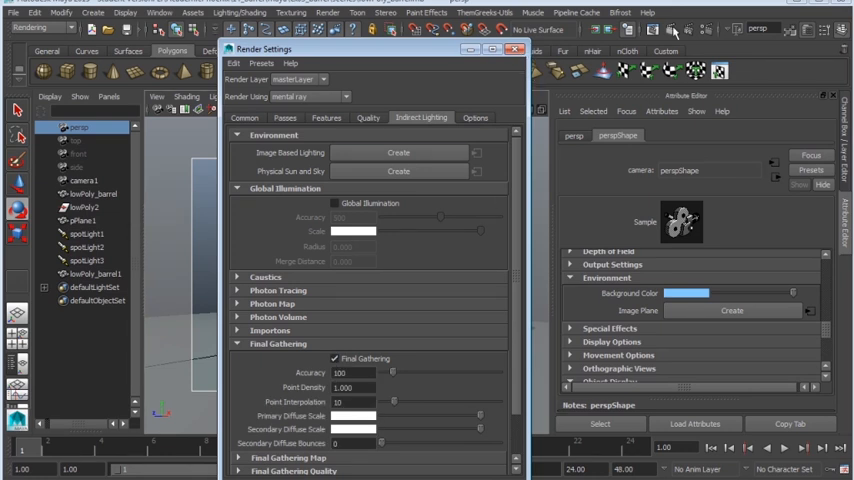
left_click(245, 117)
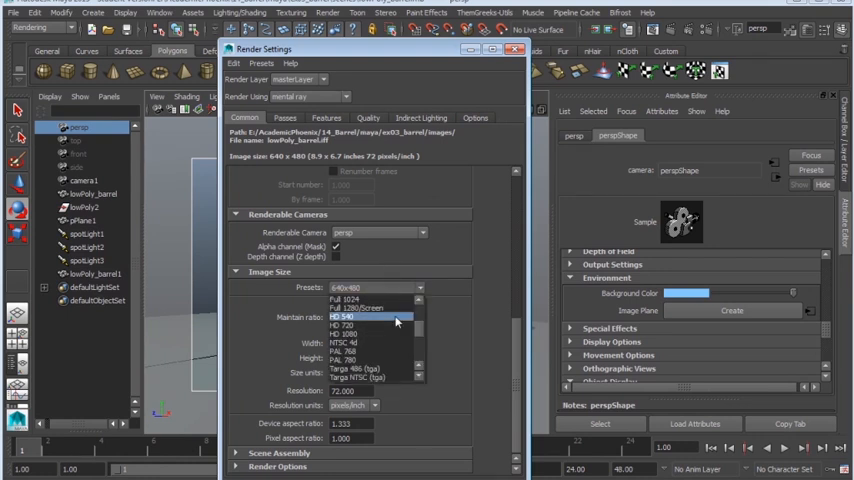
left_click(342, 316)
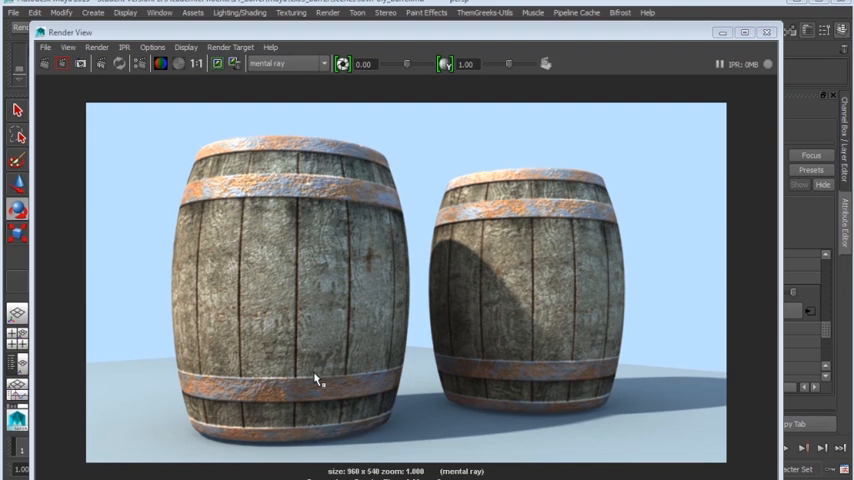
mouse_move(382, 343)
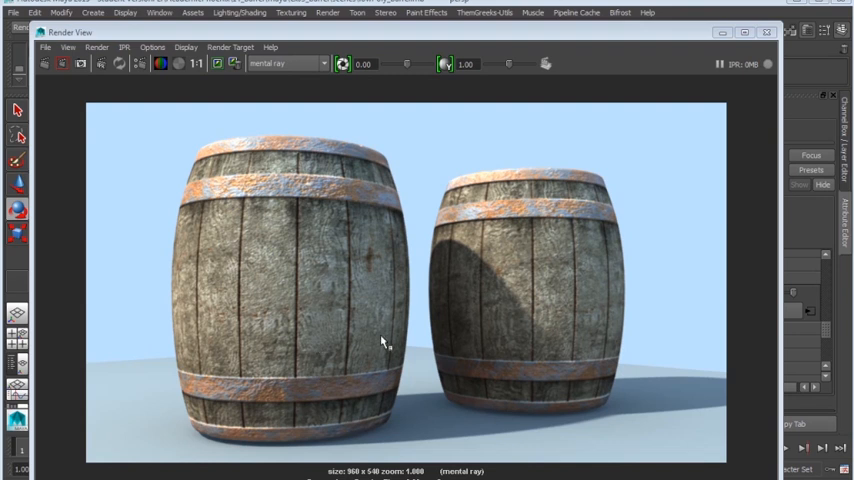